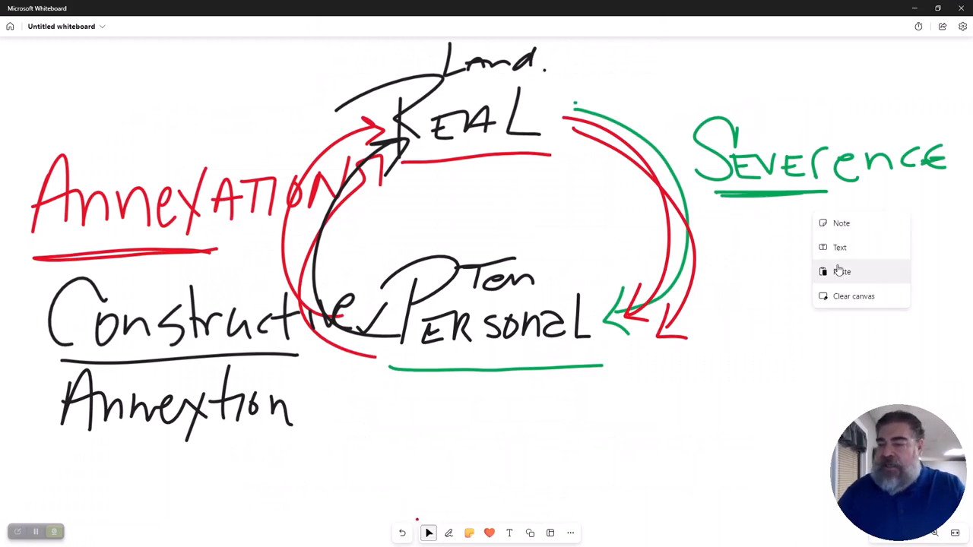
Clear the entire canvas, removing the real/personal property annexation drawings.
{"action": "left_click", "coordinate": [853, 296]}
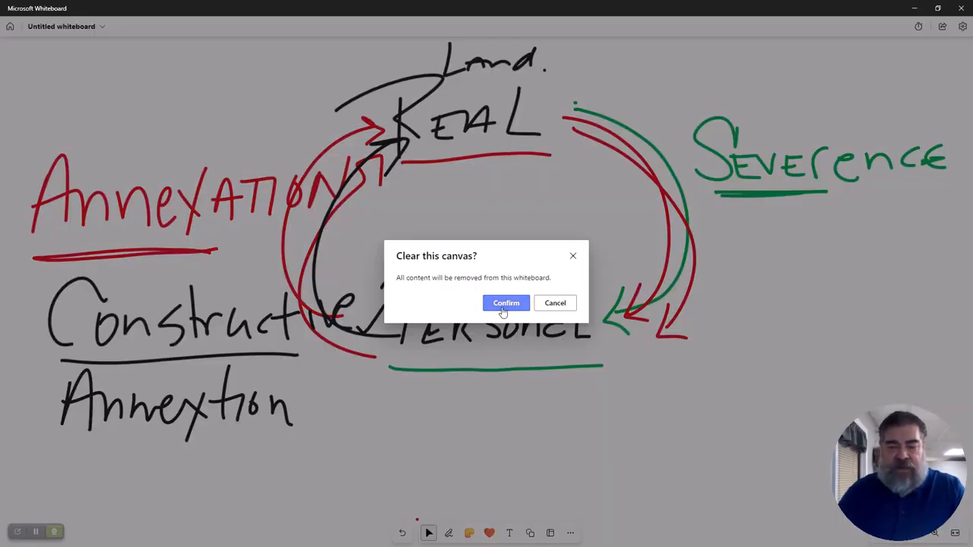
{"action": "left_click", "coordinate": [506, 302]}
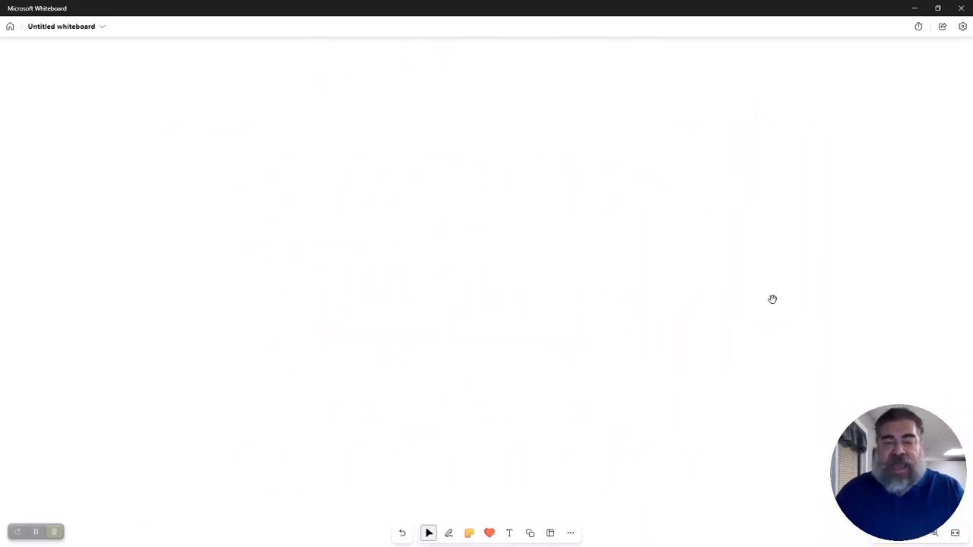
Draw a black land wedge through a curved ground line, with a green tree on the surface.
{"action": "left_click", "coordinate": [449, 533]}
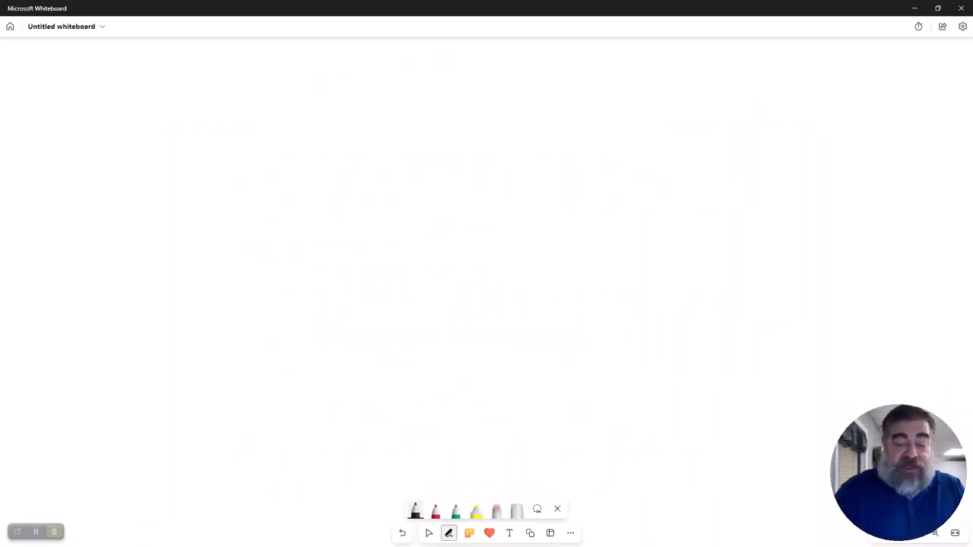
{"action": "left_click_drag", "start_coordinate": [445, 357], "coordinate": [734, 99]}
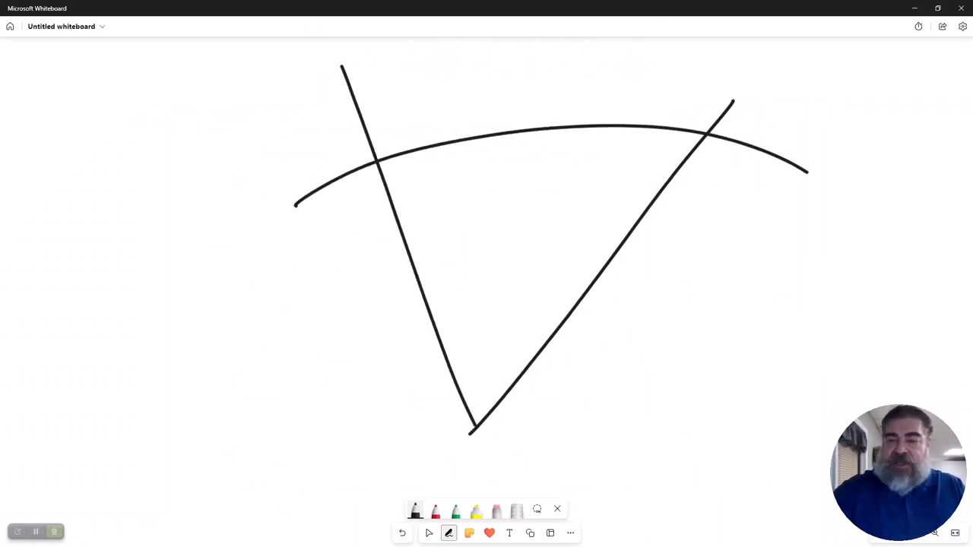
{"action": "left_click_drag", "start_coordinate": [711, 137], "coordinate": [774, 57]}
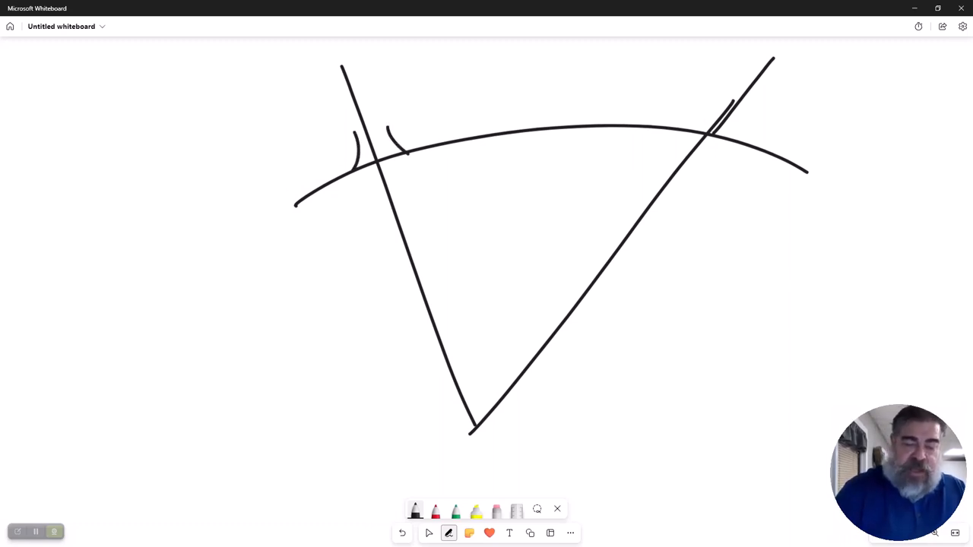
{"action": "left_click_drag", "start_coordinate": [319, 106], "coordinate": [418, 99]}
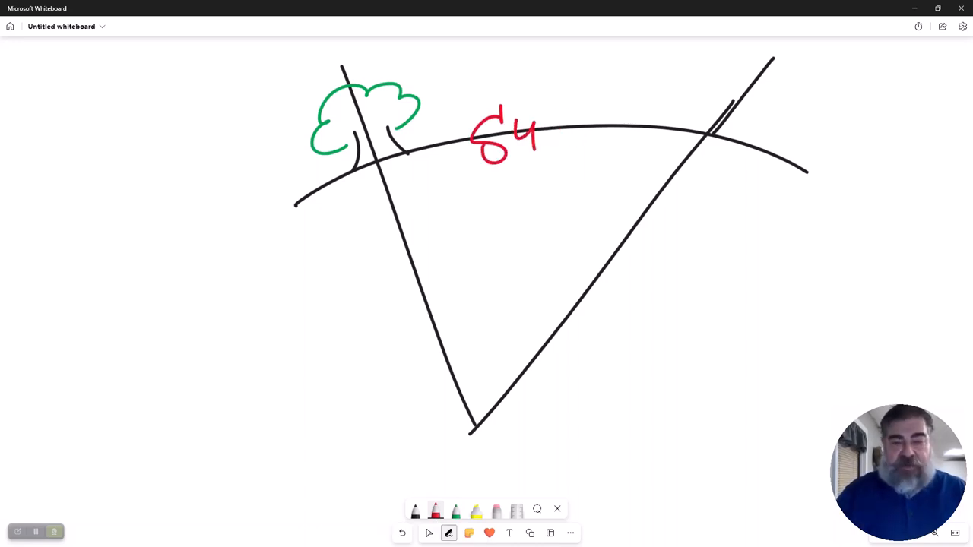
Write red labels SUR, SUB and AIR on the wedge and draw an AIRLOT box.
{"action": "left_click", "coordinate": [402, 533]}
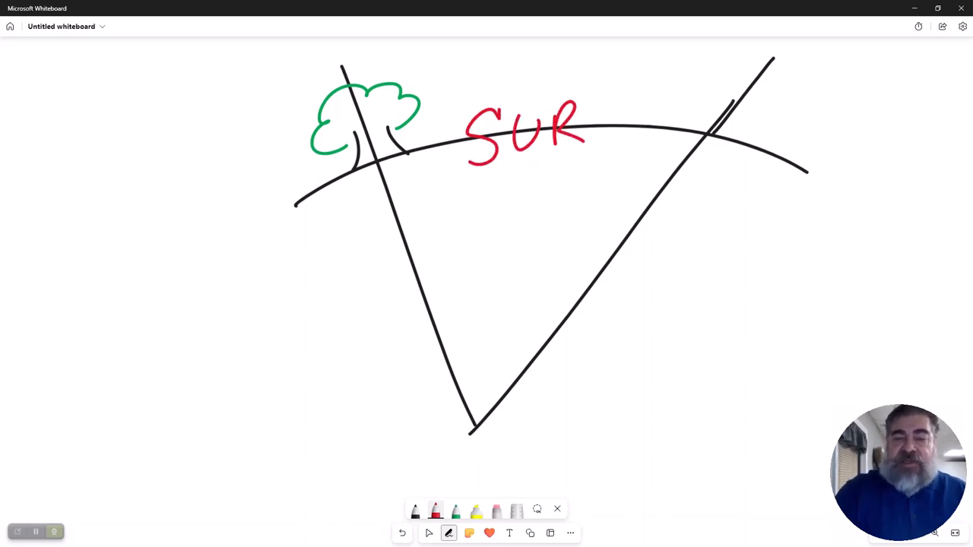
{"action": "left_click_drag", "start_coordinate": [475, 221], "coordinate": [494, 219]}
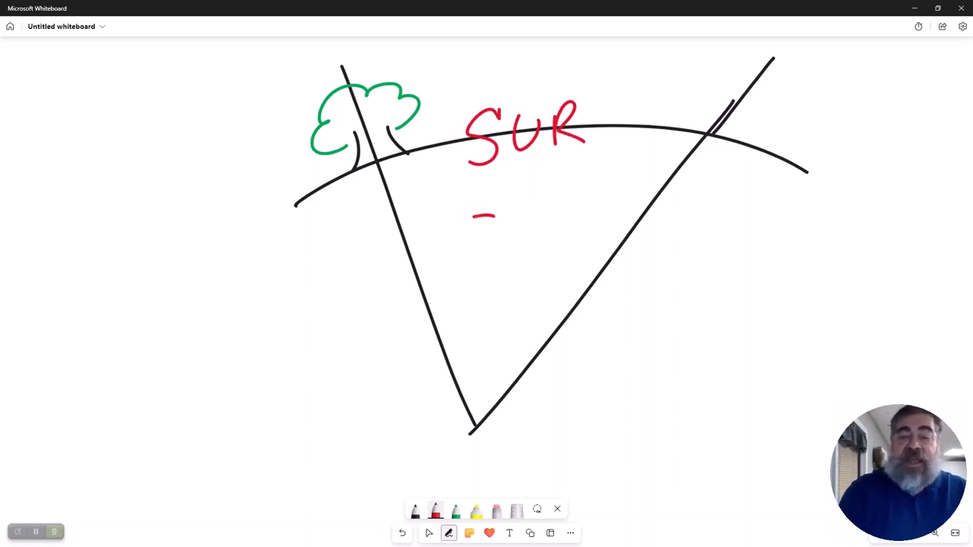
{"action": "left_click_drag", "start_coordinate": [464, 213], "coordinate": [562, 251]}
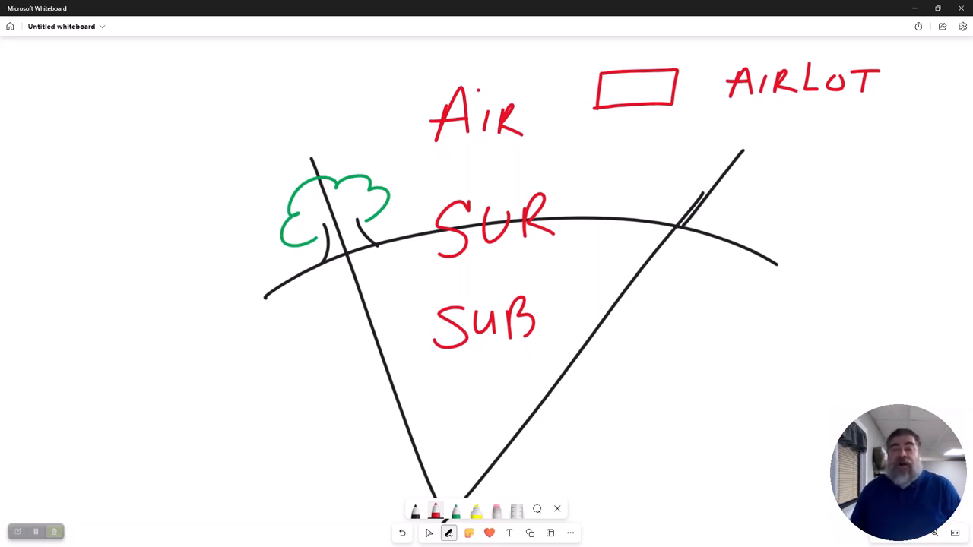
Draw a red arrow from AIR to the AIRLOT box.
{"action": "left_click_drag", "start_coordinate": [547, 106], "coordinate": [590, 103]}
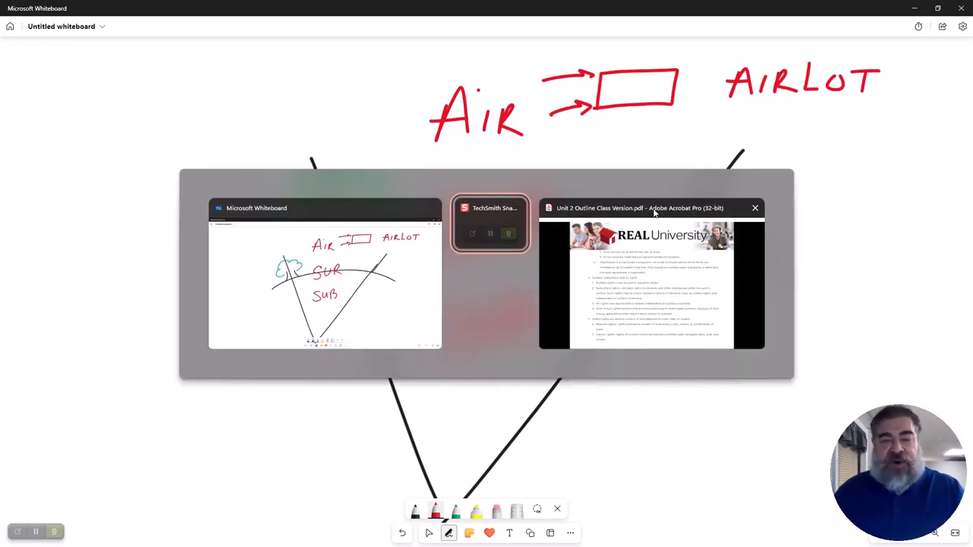
{"action": "left_click", "coordinate": [652, 285]}
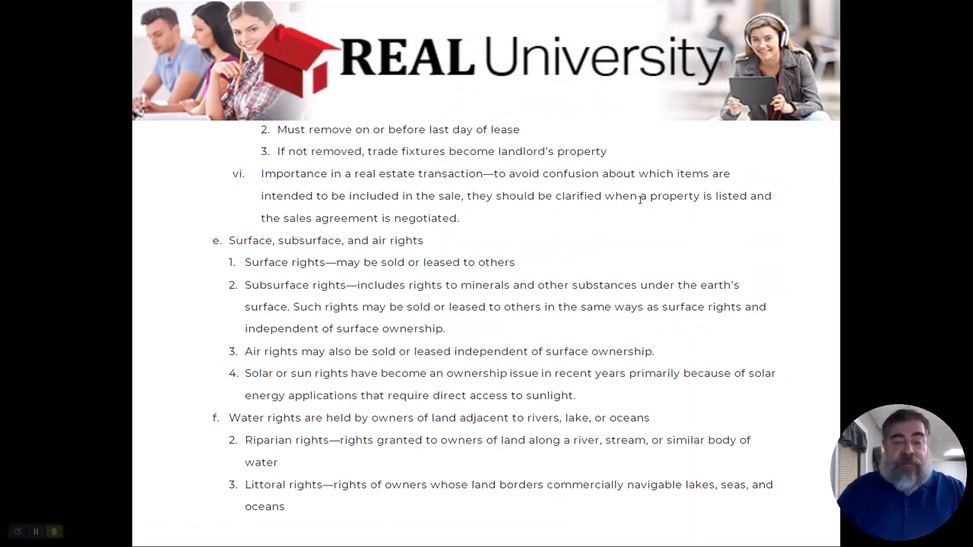
{"action": "mouse_move", "coordinate": [673, 215]}
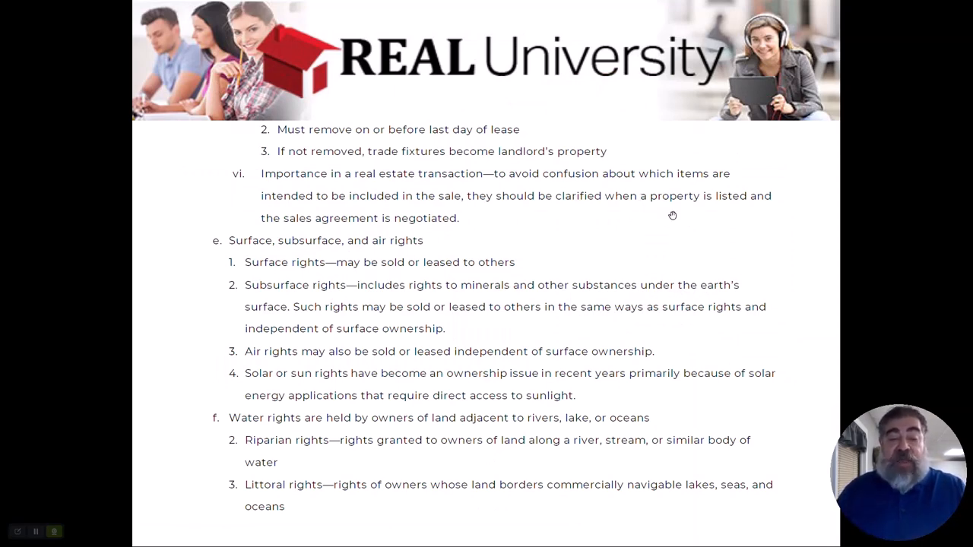
{"action": "mouse_move", "coordinate": [305, 267]}
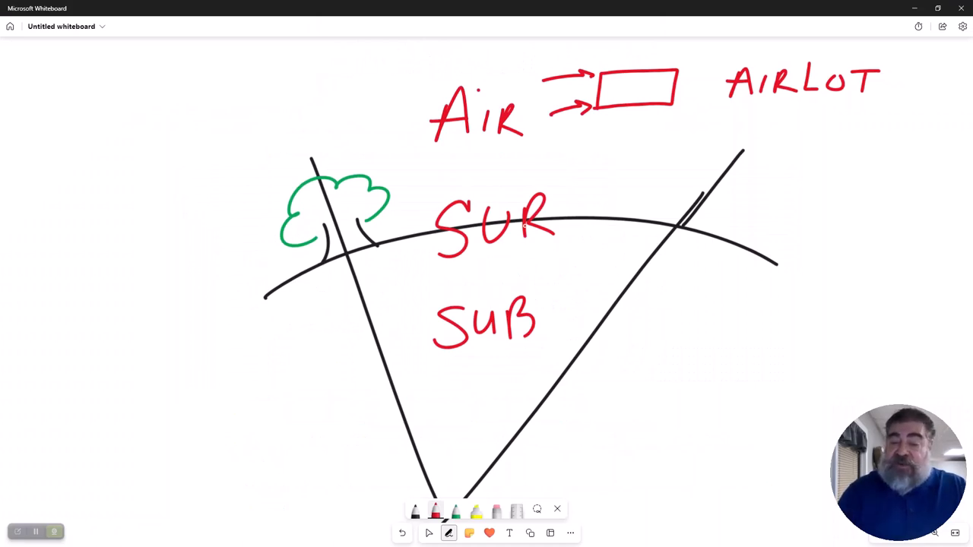
Point a red arrow at SUB listing O&G, MIN and Water, and sketch a surface building.
{"action": "left_click_drag", "start_coordinate": [669, 327], "coordinate": [555, 293]}
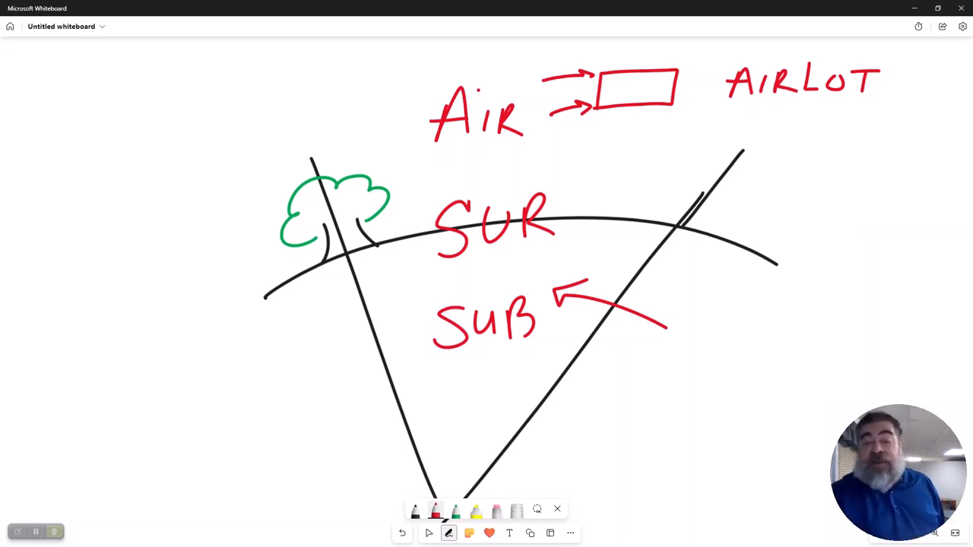
{"action": "left_click_drag", "start_coordinate": [688, 293], "coordinate": [741, 304]}
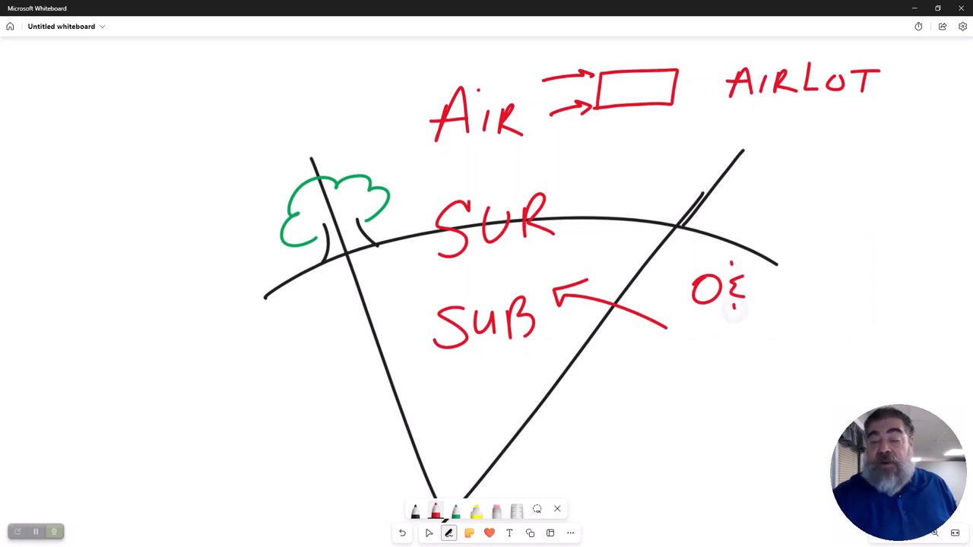
{"action": "left_click_drag", "start_coordinate": [761, 296], "coordinate": [707, 358]}
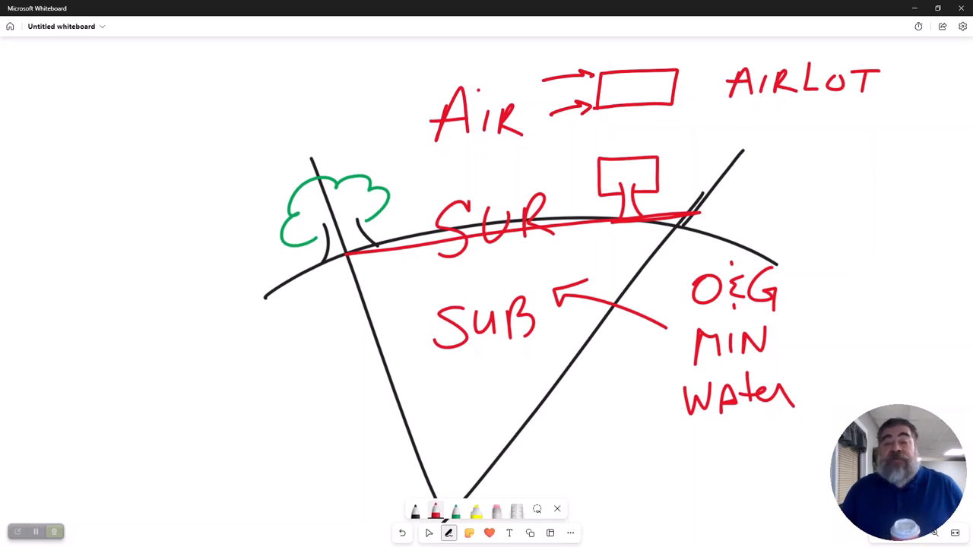
{"action": "left_click_drag", "start_coordinate": [410, 178], "coordinate": [410, 228]}
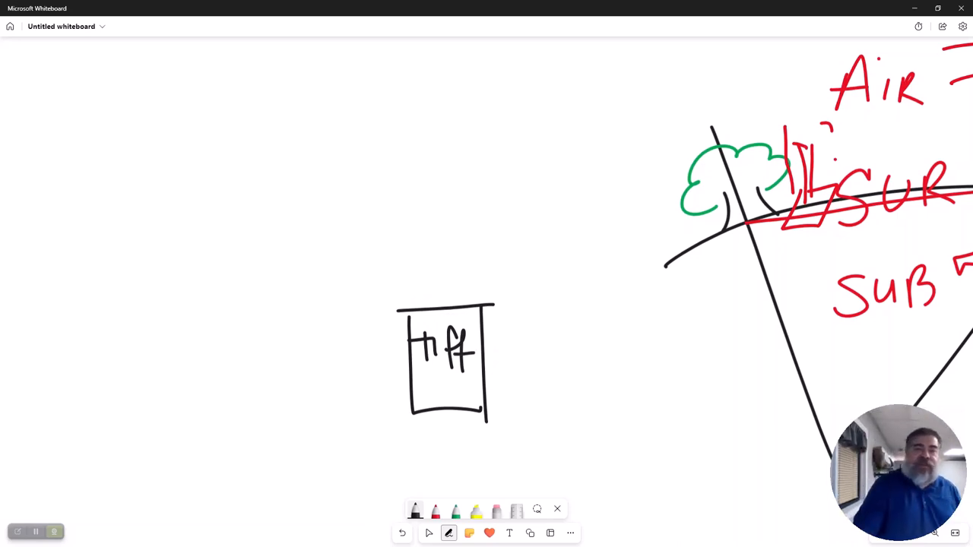
Outline a tall building around the lift box and write TRUMP across its top.
{"action": "left_click_drag", "start_coordinate": [501, 302], "coordinate": [498, 399]}
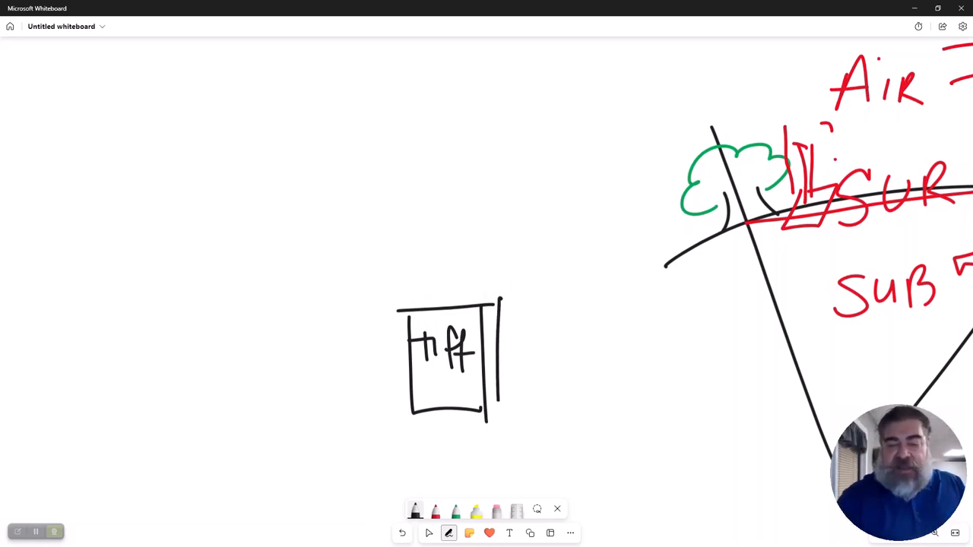
{"action": "left_click_drag", "start_coordinate": [502, 293], "coordinate": [582, 407]}
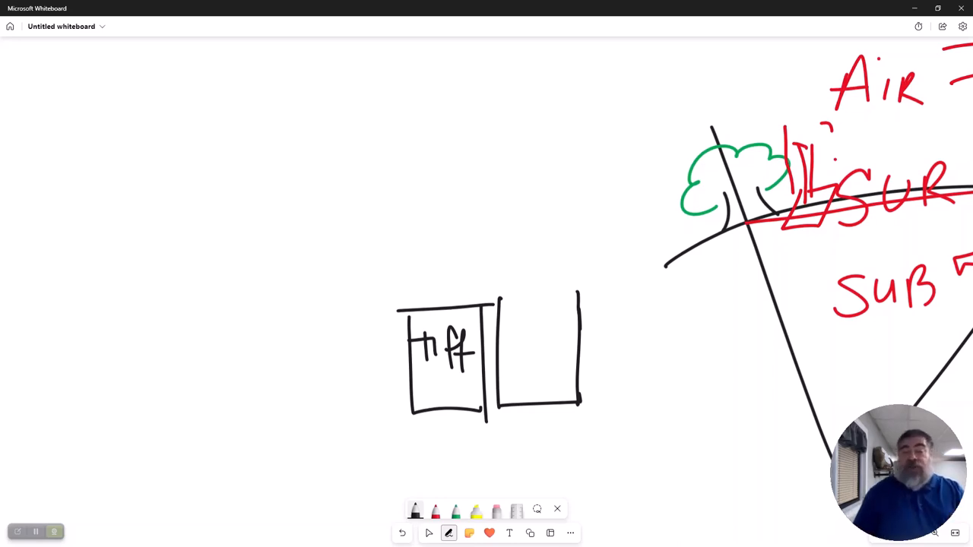
{"action": "left_click_drag", "start_coordinate": [501, 298], "coordinate": [468, 296]}
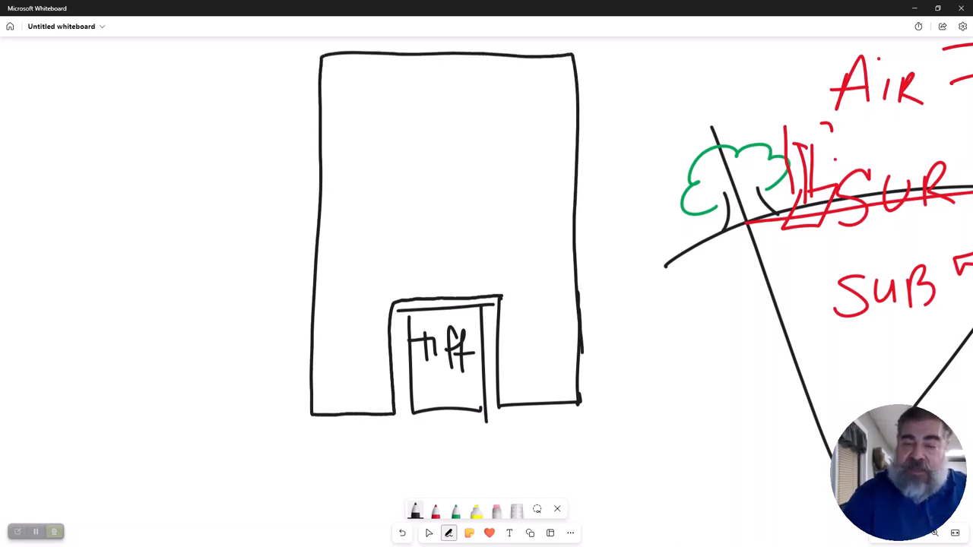
{"action": "left_click_drag", "start_coordinate": [365, 68], "coordinate": [365, 140]}
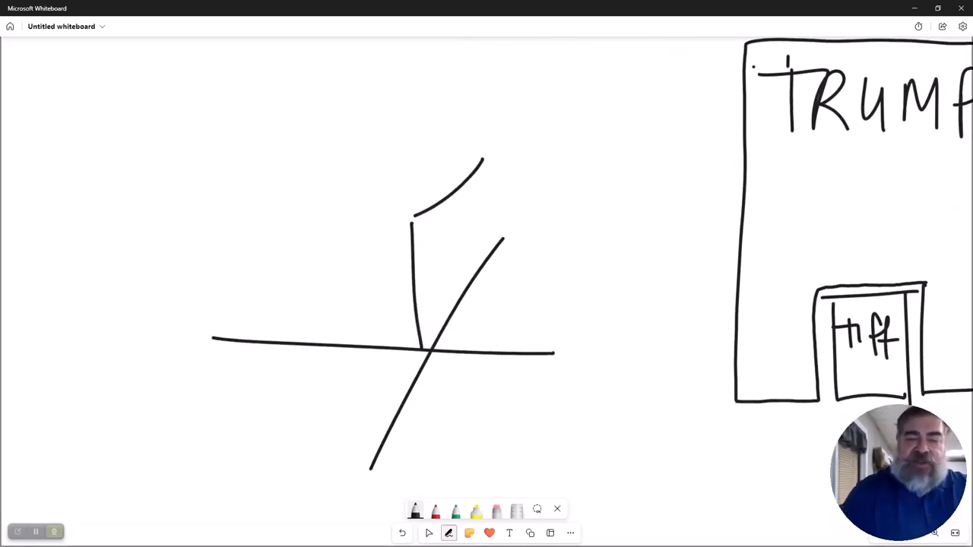
Draw the black low building with its roof lines and an object above.
{"action": "left_click_drag", "start_coordinate": [285, 228], "coordinate": [406, 224]}
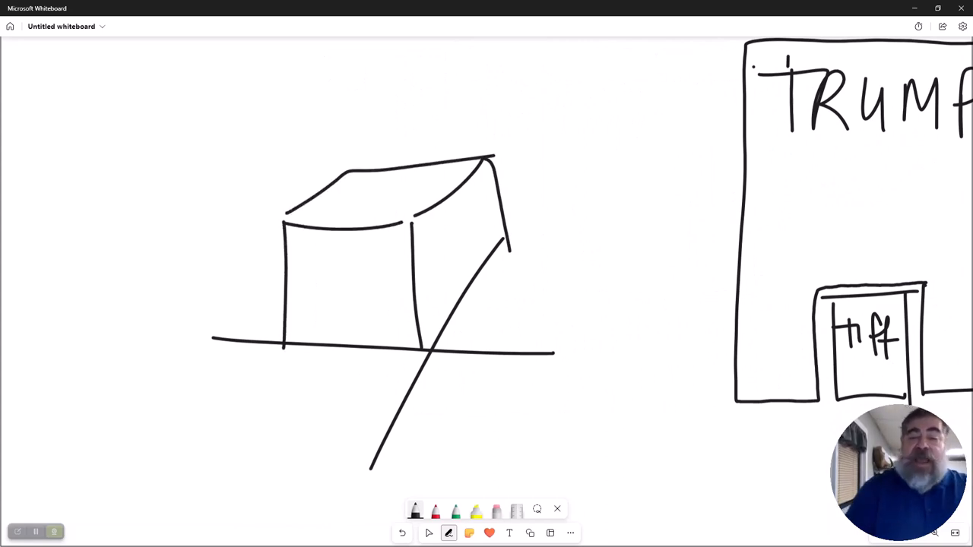
{"action": "left_click_drag", "start_coordinate": [502, 175], "coordinate": [635, 169]}
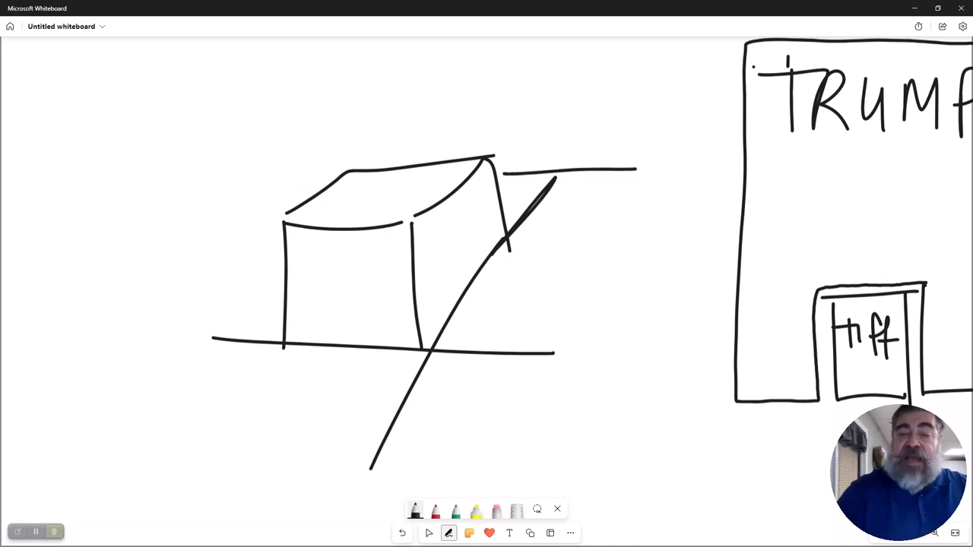
{"action": "left_click_drag", "start_coordinate": [441, 99], "coordinate": [699, 111]}
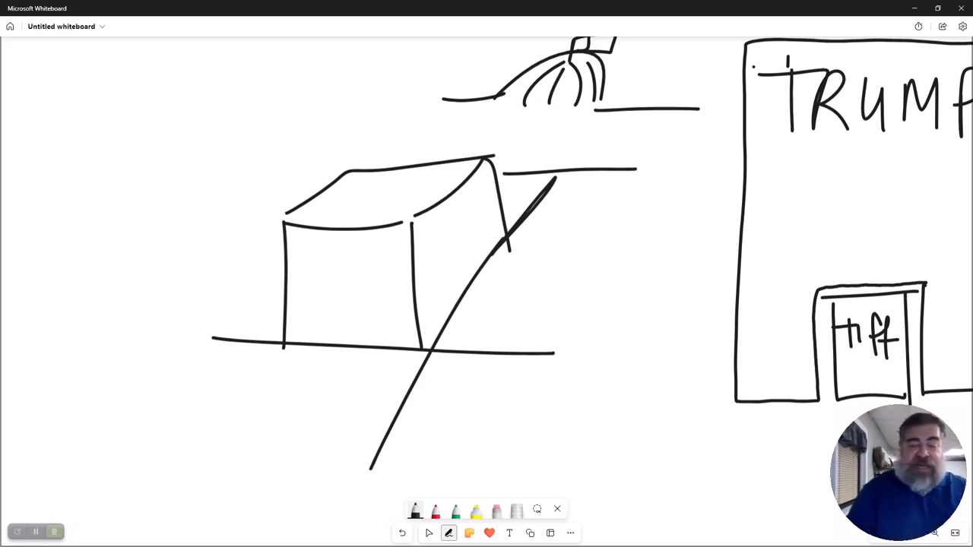
Add a red air-space block above the building, a red arrow into it, and a burst.
{"action": "left_click_drag", "start_coordinate": [387, 81], "coordinate": [405, 216]}
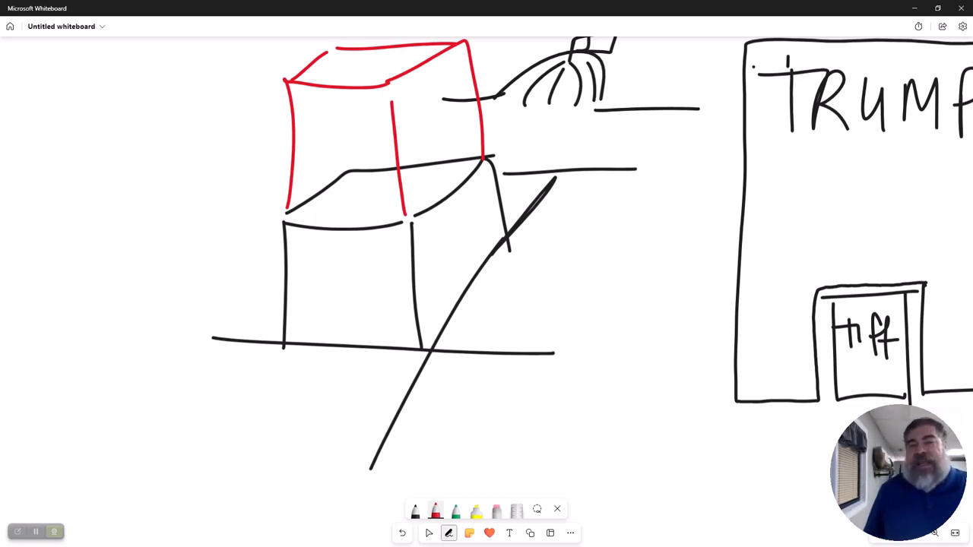
{"action": "left_click_drag", "start_coordinate": [348, 135], "coordinate": [85, 211]}
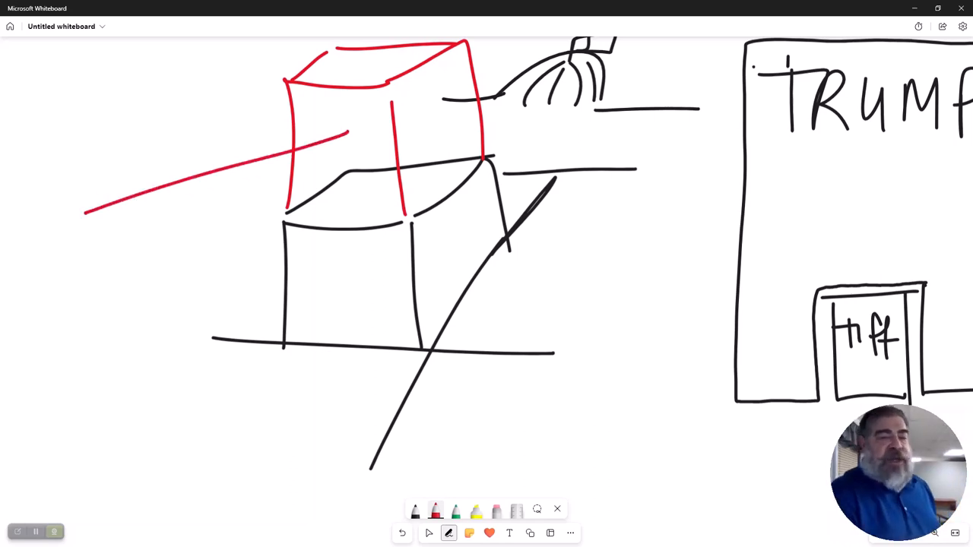
{"action": "left_click_drag", "start_coordinate": [319, 152], "coordinate": [361, 130]}
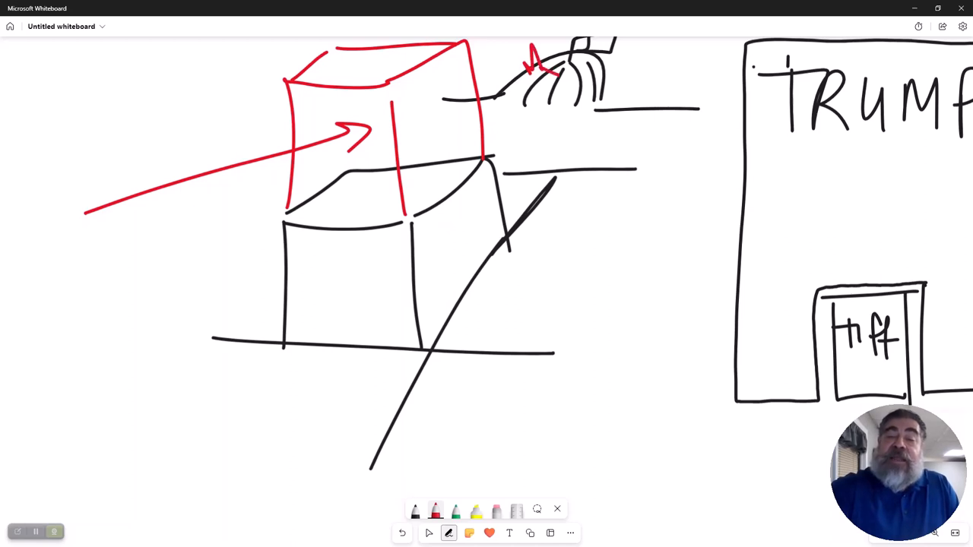
{"action": "left_click_drag", "start_coordinate": [524, 76], "coordinate": [548, 84]}
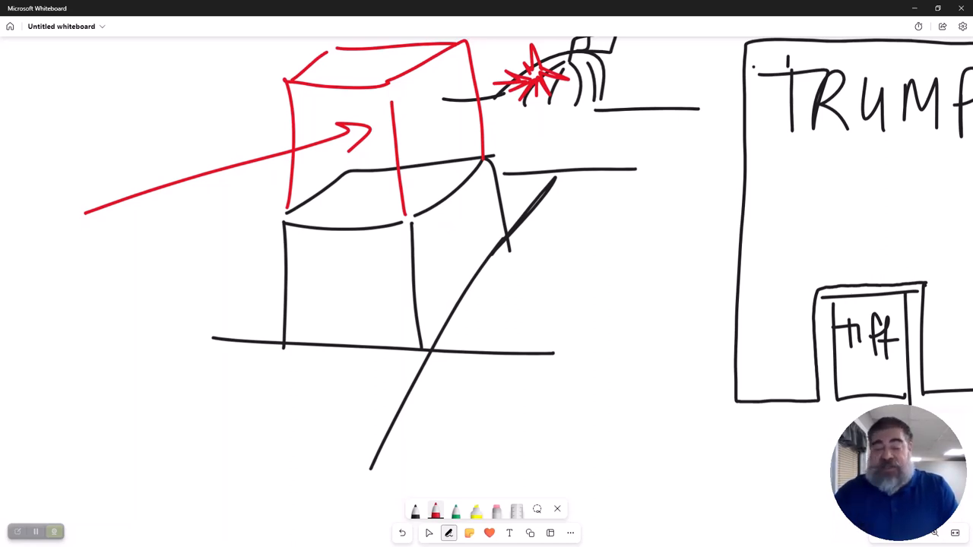
Replace the red air block with a $1M zigzag and pan back to the wedge diagram.
{"action": "left_click", "coordinate": [496, 509]}
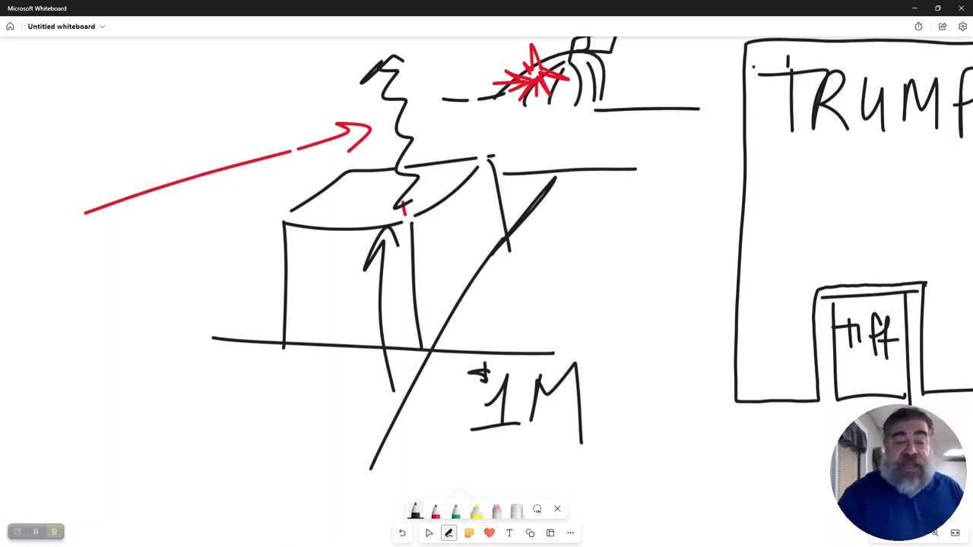
{"action": "left_click_drag", "start_coordinate": [359, 213], "coordinate": [349, 68]}
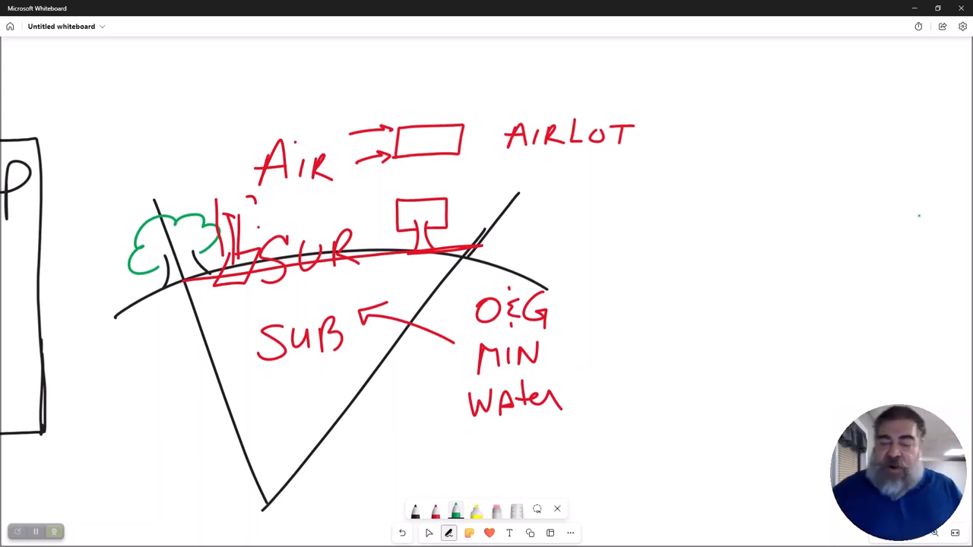
Write '1946 Causby, Greensboro N.C.' in black ink beside the wedge sketch.
{"action": "left_click", "coordinate": [414, 511]}
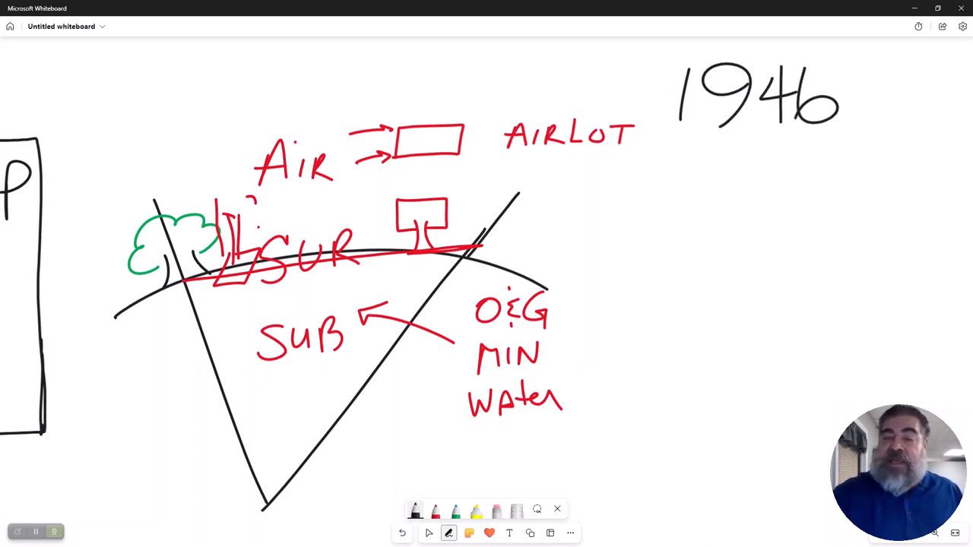
{"action": "left_click_drag", "start_coordinate": [642, 175], "coordinate": [718, 221]}
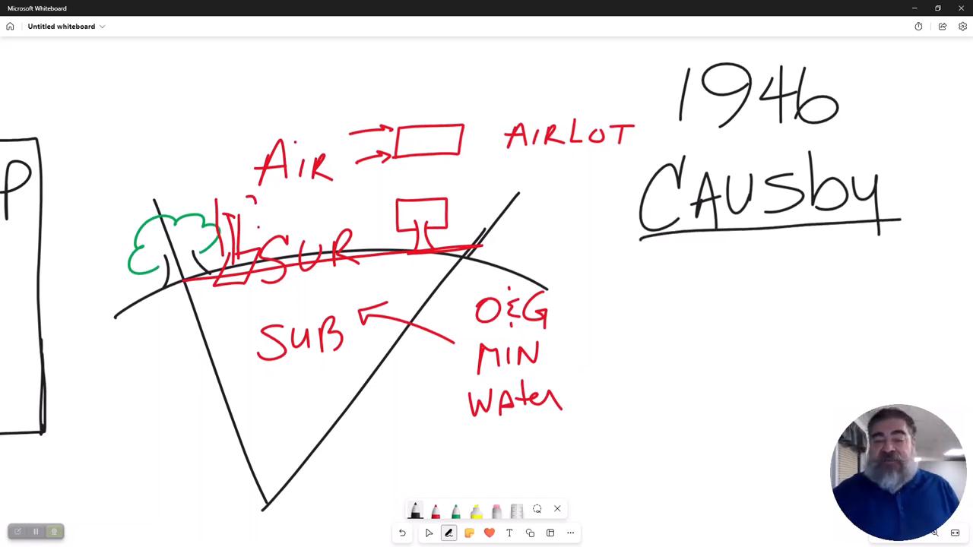
{"action": "left_click_drag", "start_coordinate": [609, 274], "coordinate": [654, 334]}
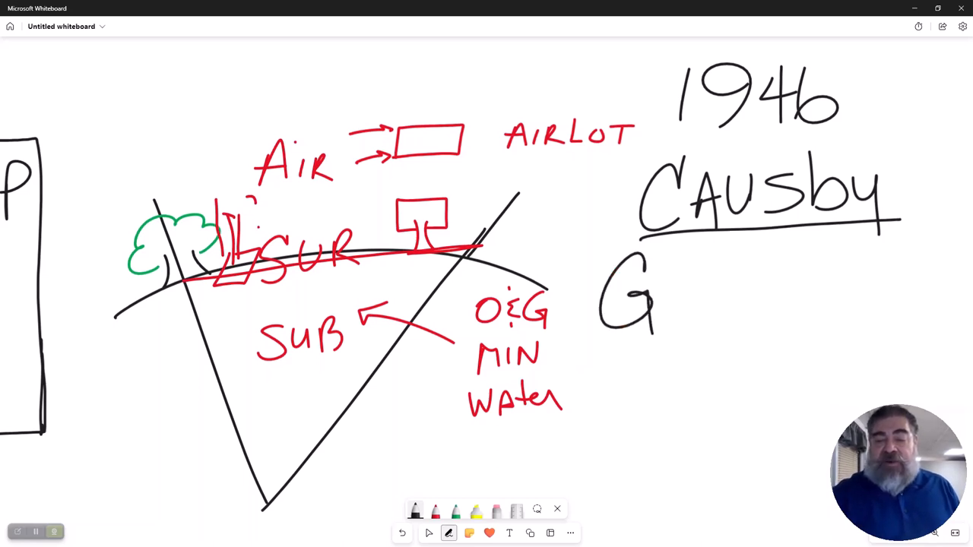
{"action": "left_click_drag", "start_coordinate": [653, 304], "coordinate": [745, 304]}
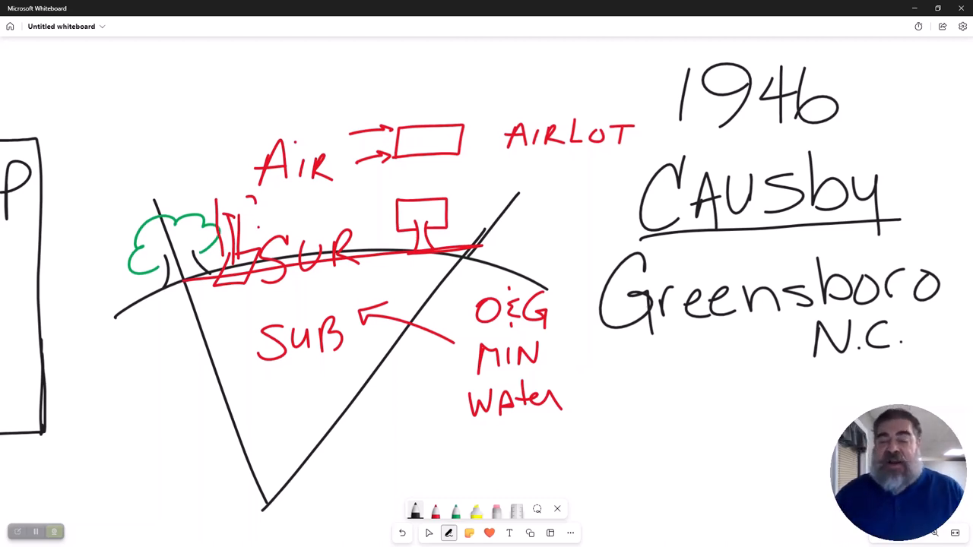
{"action": "scroll", "scroll_direction": "down", "scroll_amount": 3}
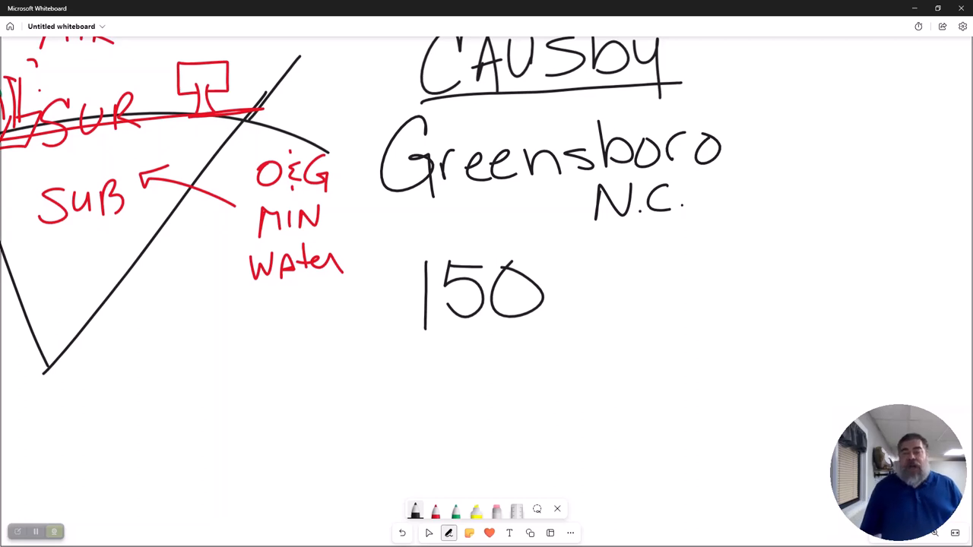
Complete '150 chickens', draw a large arrow toward Causby, and write 83' nearby.
{"action": "left_click_drag", "start_coordinate": [578, 273], "coordinate": [597, 304]}
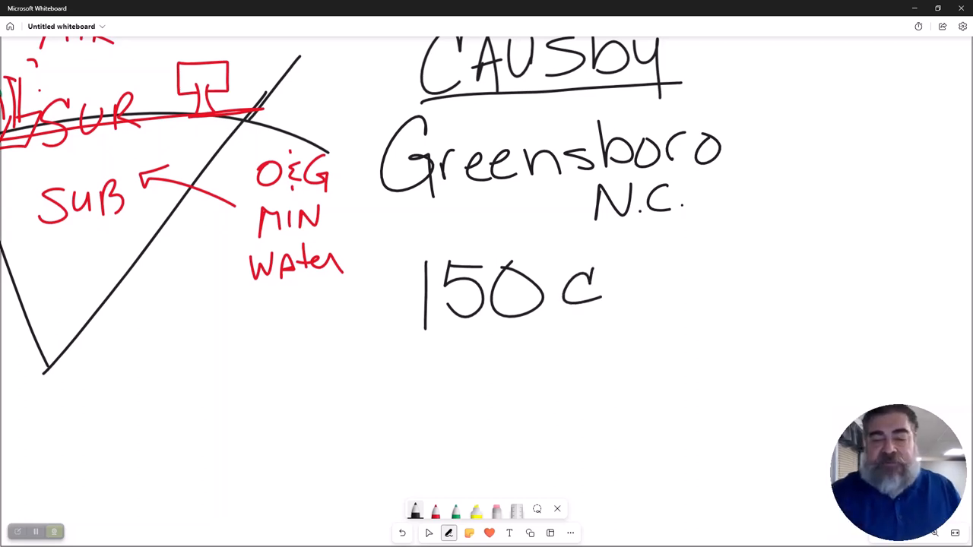
{"action": "left_click_drag", "start_coordinate": [609, 289], "coordinate": [699, 289]}
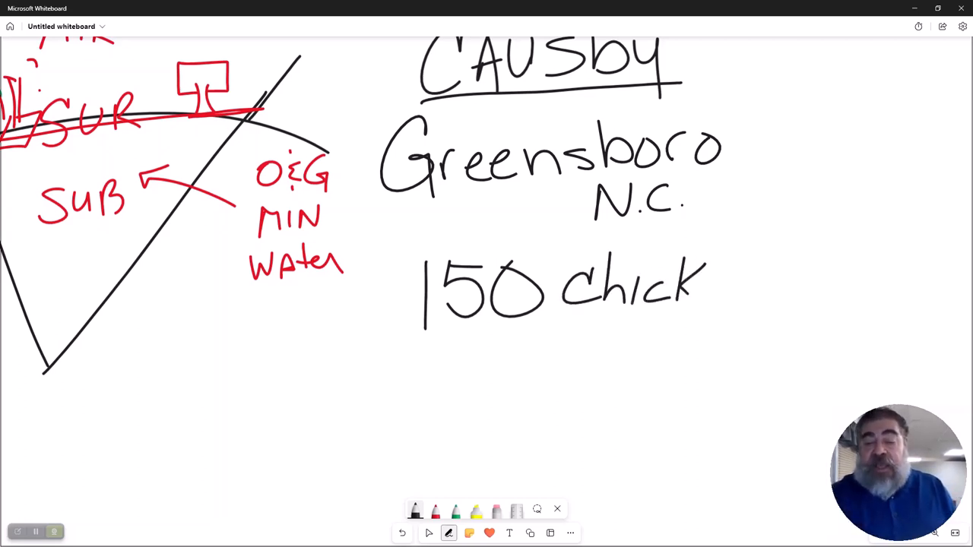
{"action": "left_click_drag", "start_coordinate": [700, 289], "coordinate": [783, 289]}
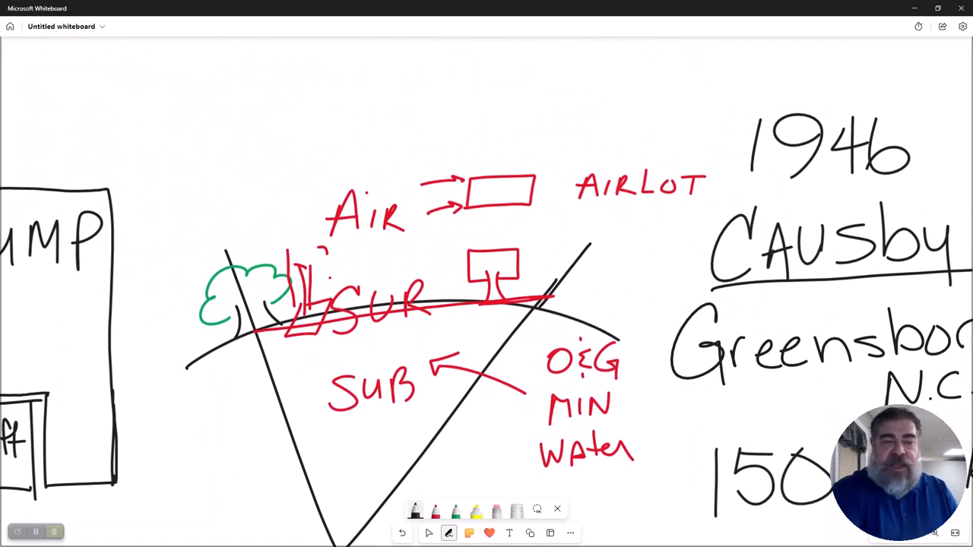
{"action": "left_click_drag", "start_coordinate": [107, 121], "coordinate": [662, 274]}
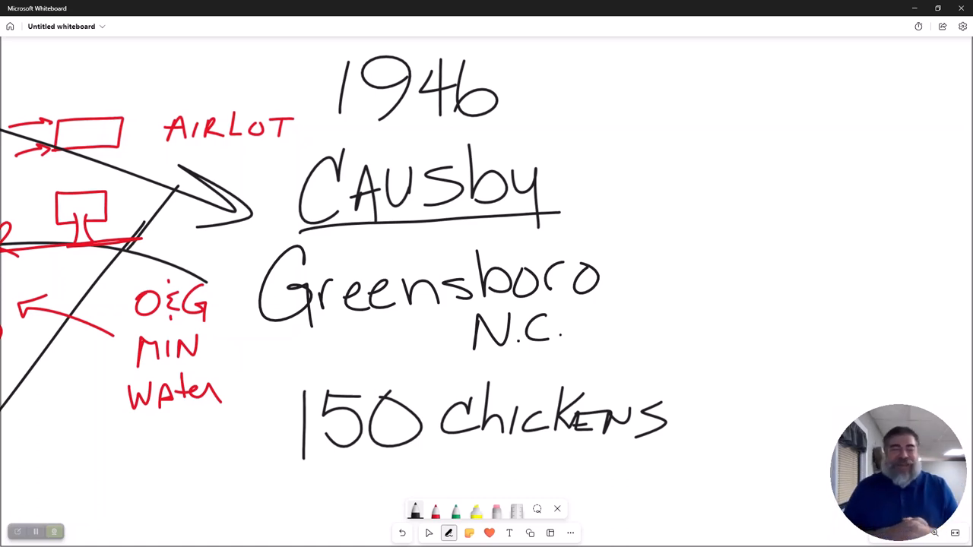
{"action": "left_click_drag", "start_coordinate": [604, 122], "coordinate": [723, 113]}
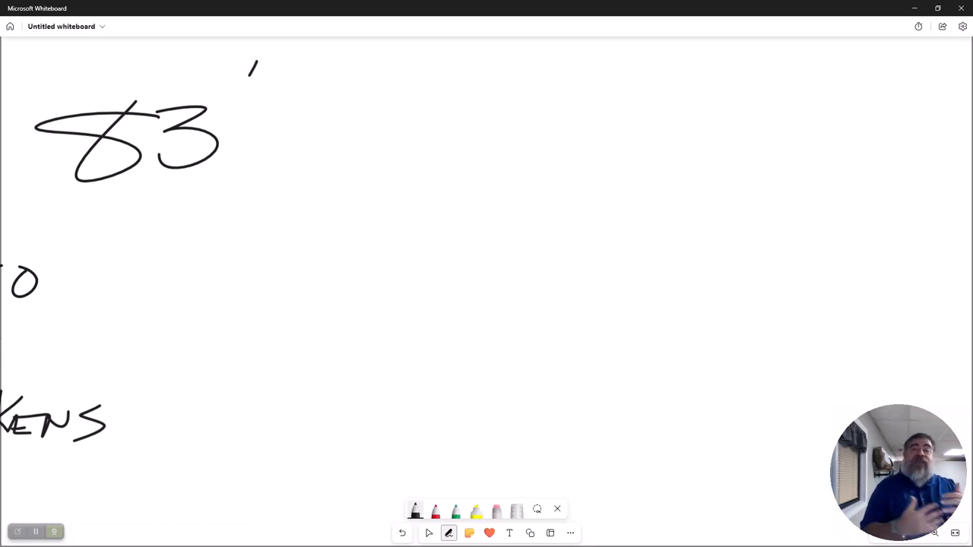
Draw the 500' line with an upward arrow labelled FAA, and a red zigzag above the 83' line.
{"action": "left_click_drag", "start_coordinate": [324, 222], "coordinate": [564, 223]}
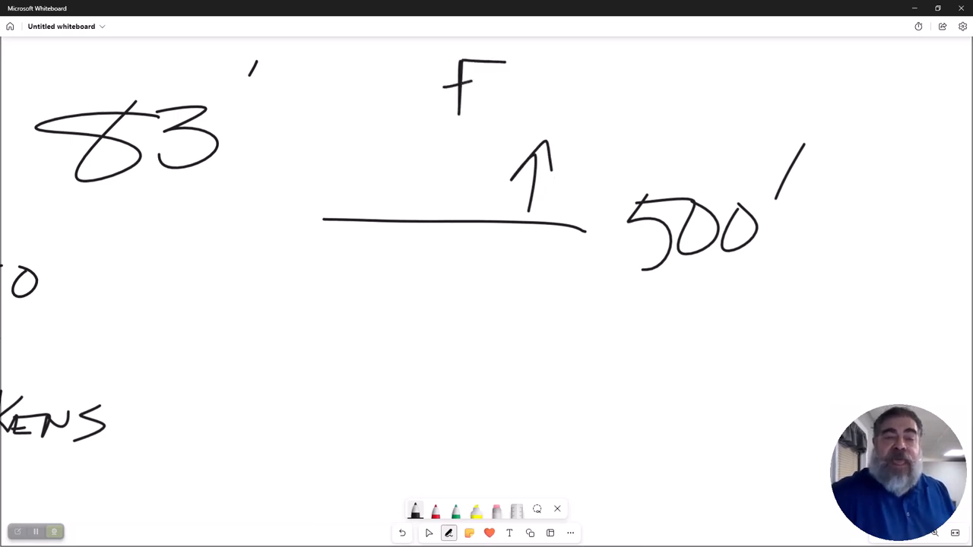
{"action": "left_click_drag", "start_coordinate": [509, 98], "coordinate": [601, 99]}
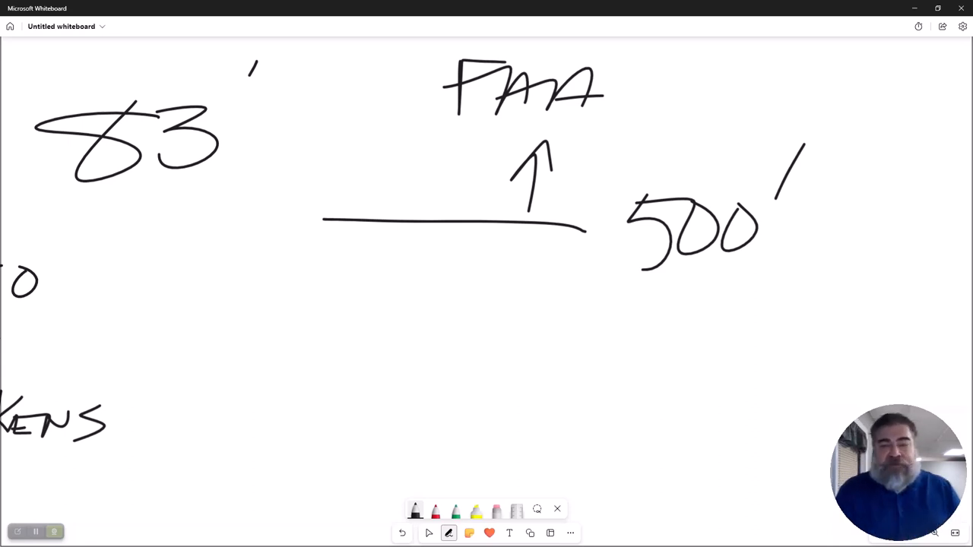
{"action": "left_click_drag", "start_coordinate": [327, 403], "coordinate": [593, 387]}
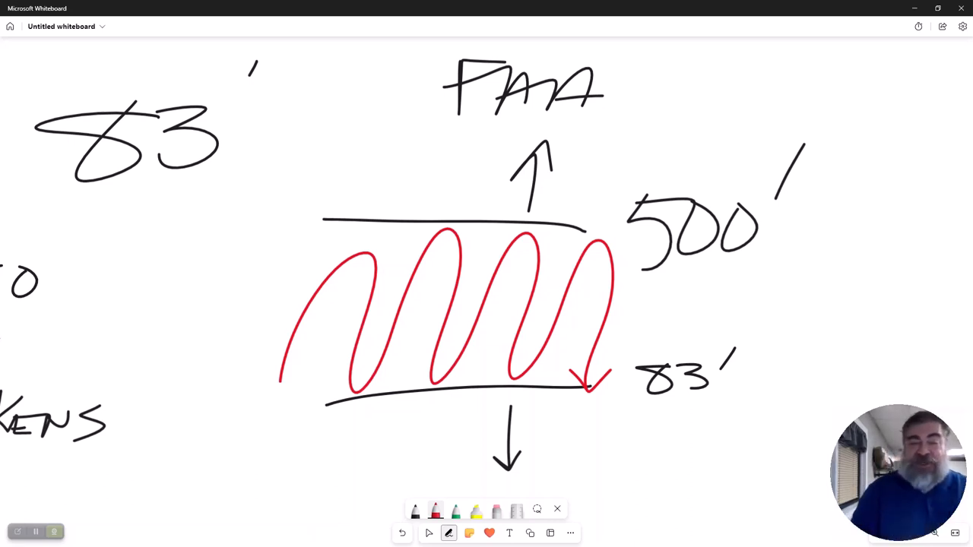
Draw red arrows radiating from the zigzag's middle, then pan back to the Causby notes.
{"action": "left_click_drag", "start_coordinate": [453, 285], "coordinate": [506, 285]}
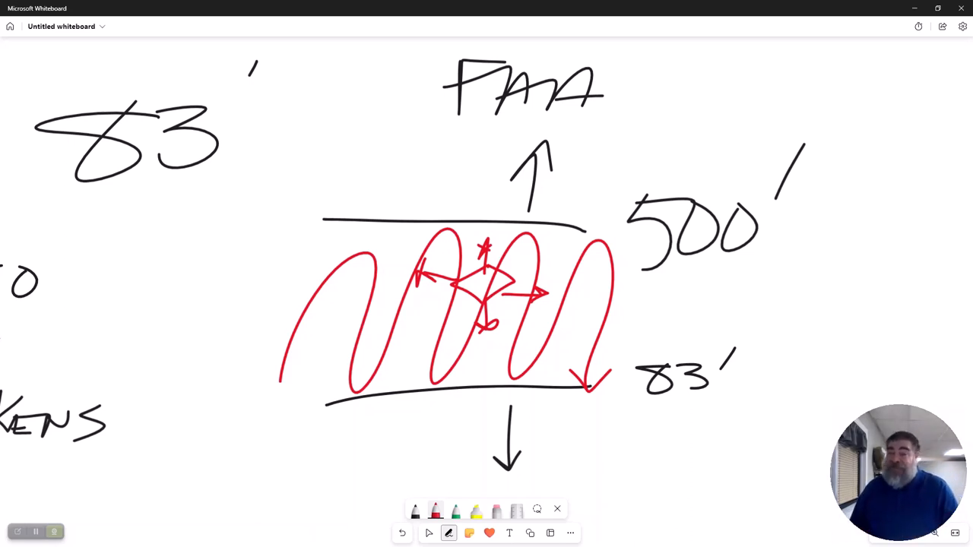
{"action": "left_click_drag", "start_coordinate": [152, 336], "coordinate": [259, 331]}
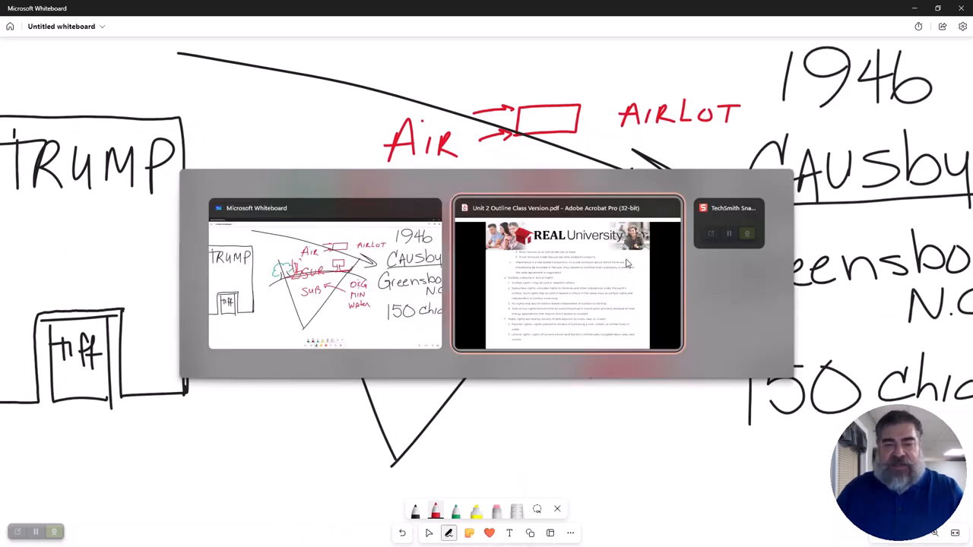
Choose the class outline document from the window switcher.
{"action": "left_click", "coordinate": [566, 277]}
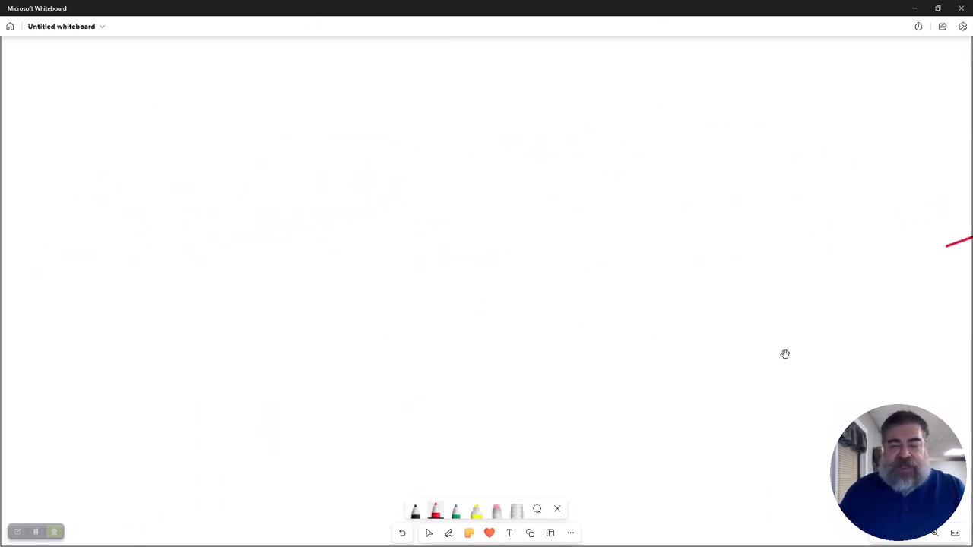
Sketch a ground line with green tree and house, red house, property line, and sun.
{"action": "left_click_drag", "start_coordinate": [199, 411], "coordinate": [551, 394]}
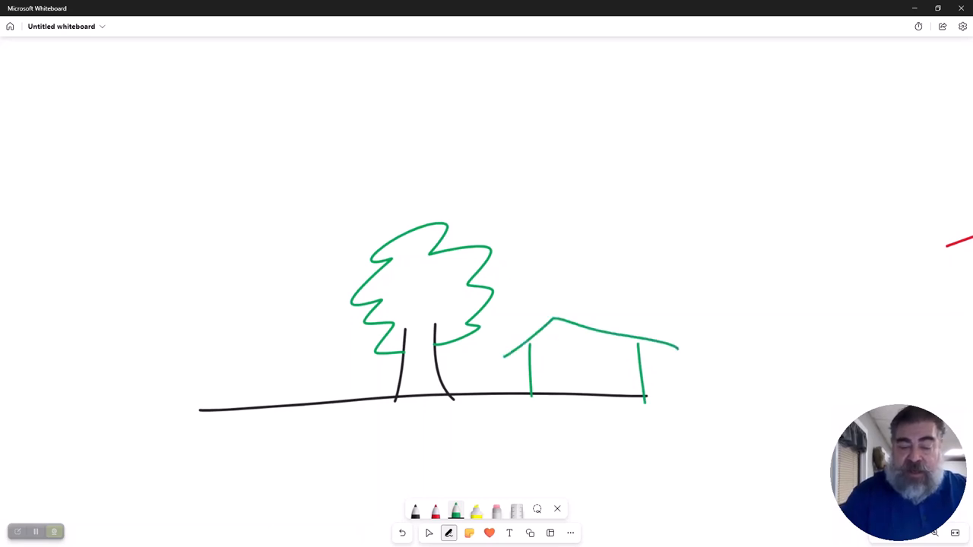
{"action": "left_click_drag", "start_coordinate": [221, 349], "coordinate": [221, 407]}
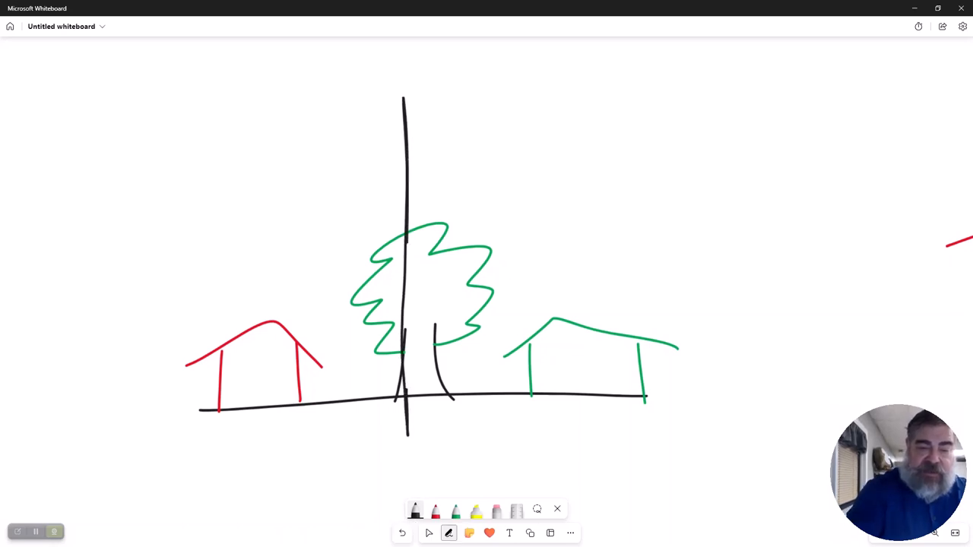
{"action": "left_click_drag", "start_coordinate": [388, 221], "coordinate": [574, 84]}
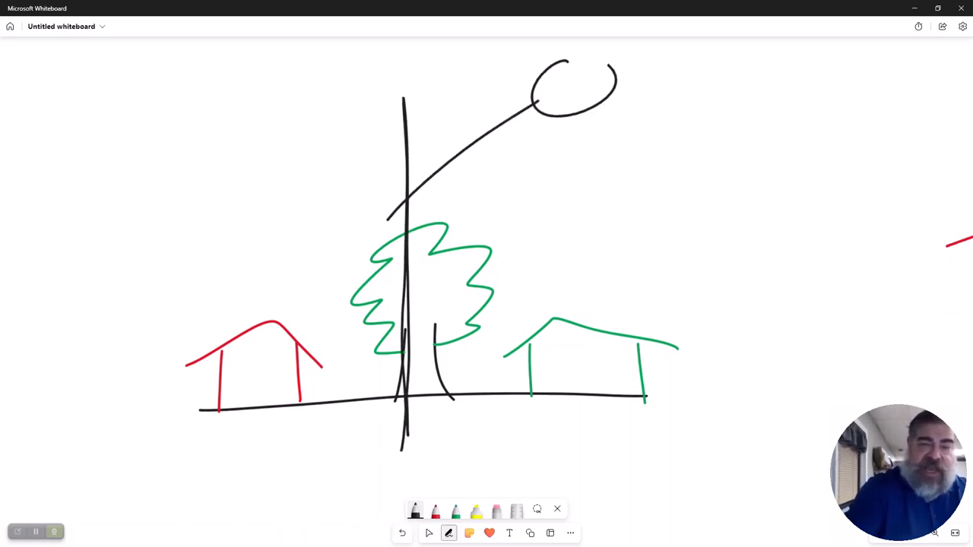